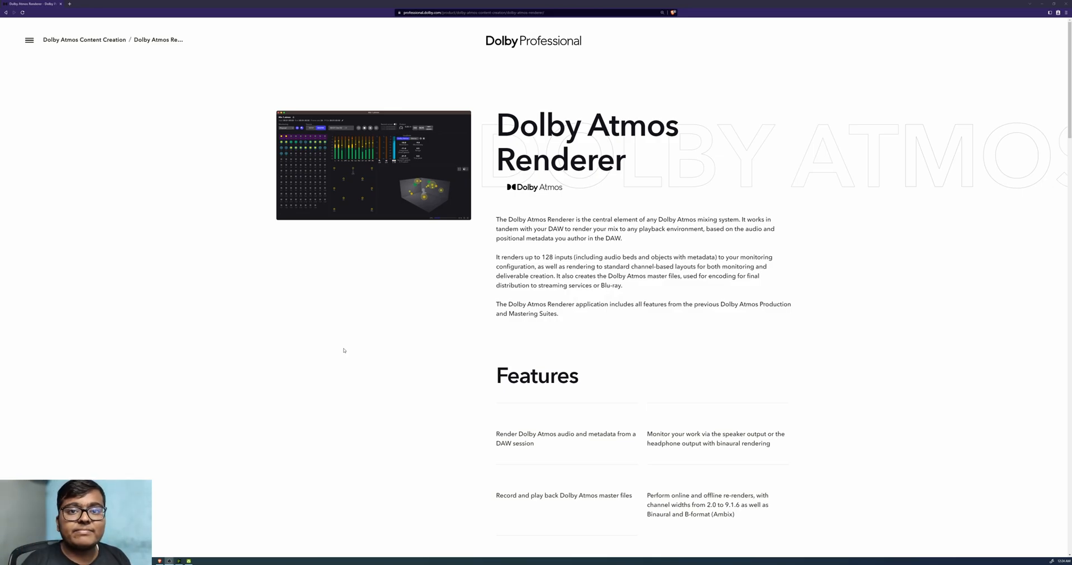
{"action": "scroll", "scroll_direction": "down", "scroll_amount": 3}
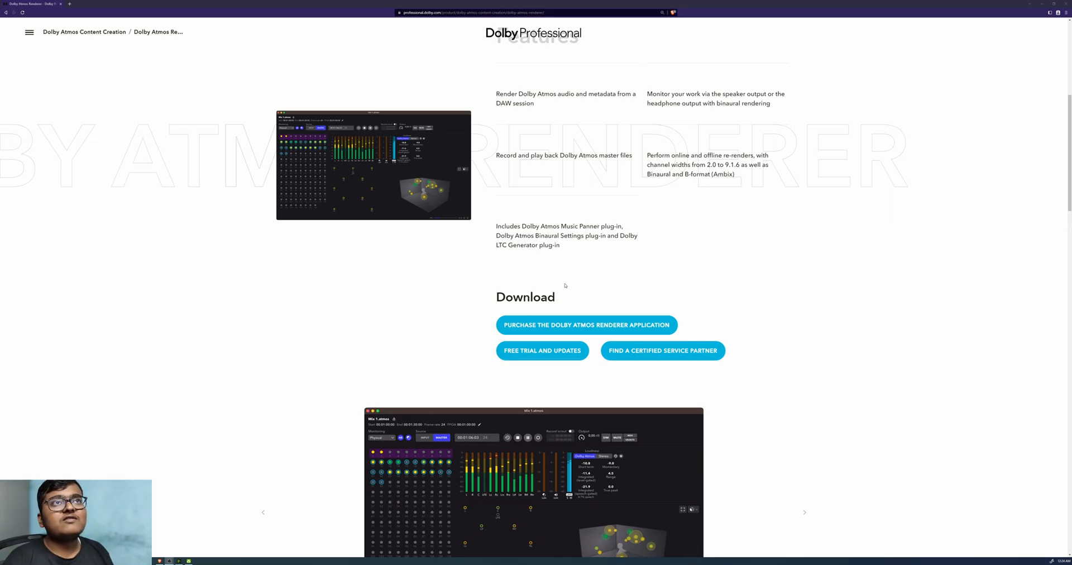
{"action": "scroll", "scroll_direction": "down", "scroll_amount": 3}
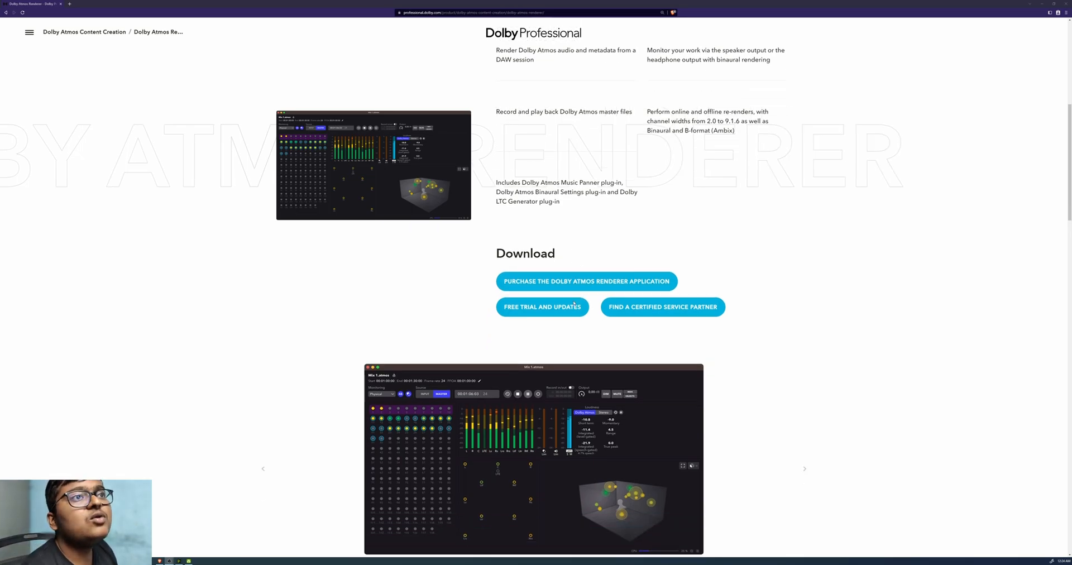
{"action": "scroll", "scroll_direction": "down", "scroll_amount": 3}
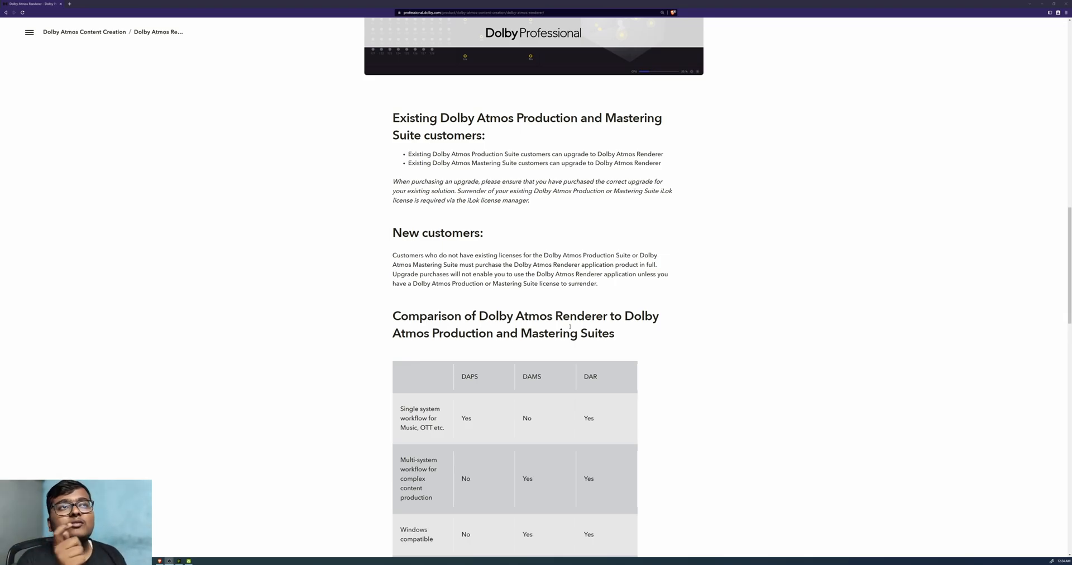
{"action": "scroll", "scroll_direction": "down", "scroll_amount": 3}
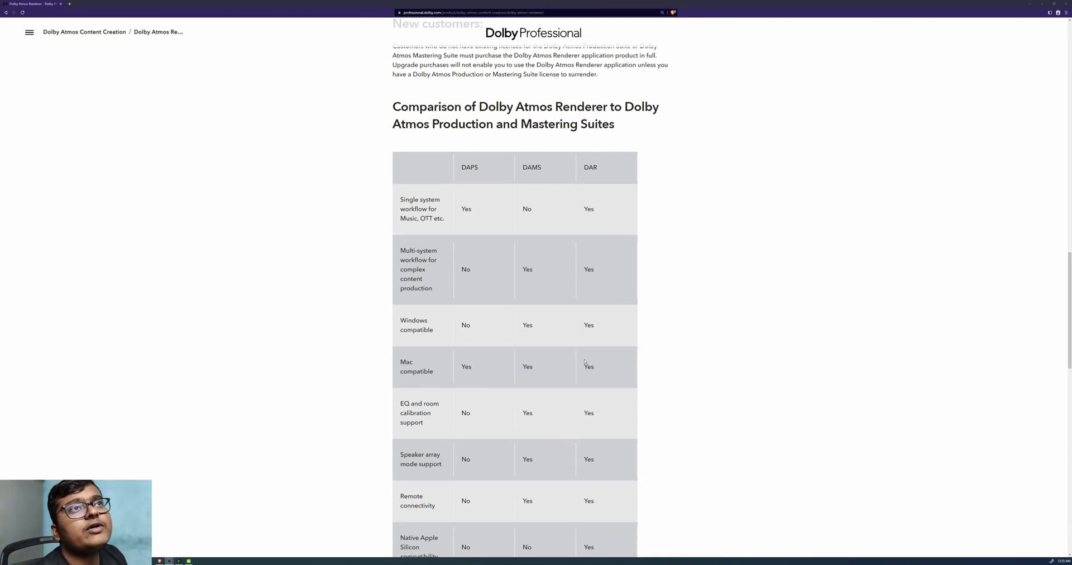
{"action": "scroll", "scroll_direction": "down", "scroll_amount": 3}
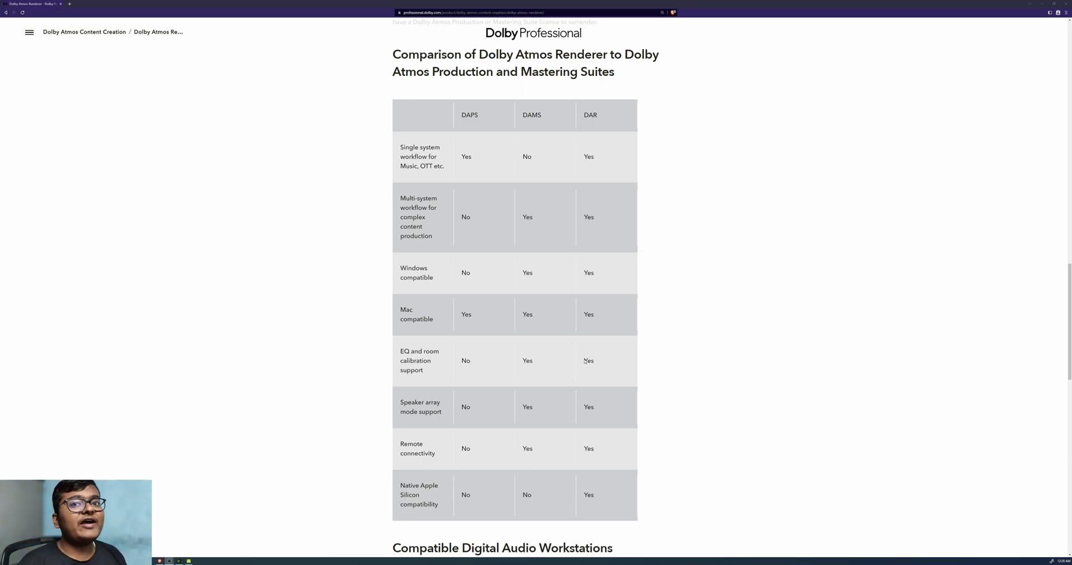
{"action": "scroll", "scroll_direction": "down", "scroll_amount": 3}
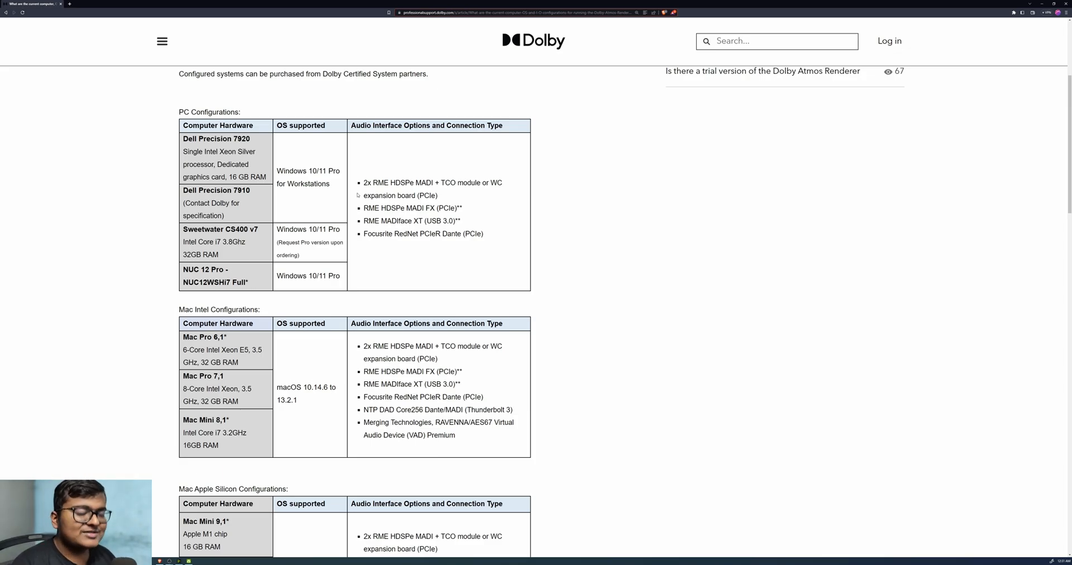
{"action": "scroll", "scroll_direction": "down", "scroll_amount": 3}
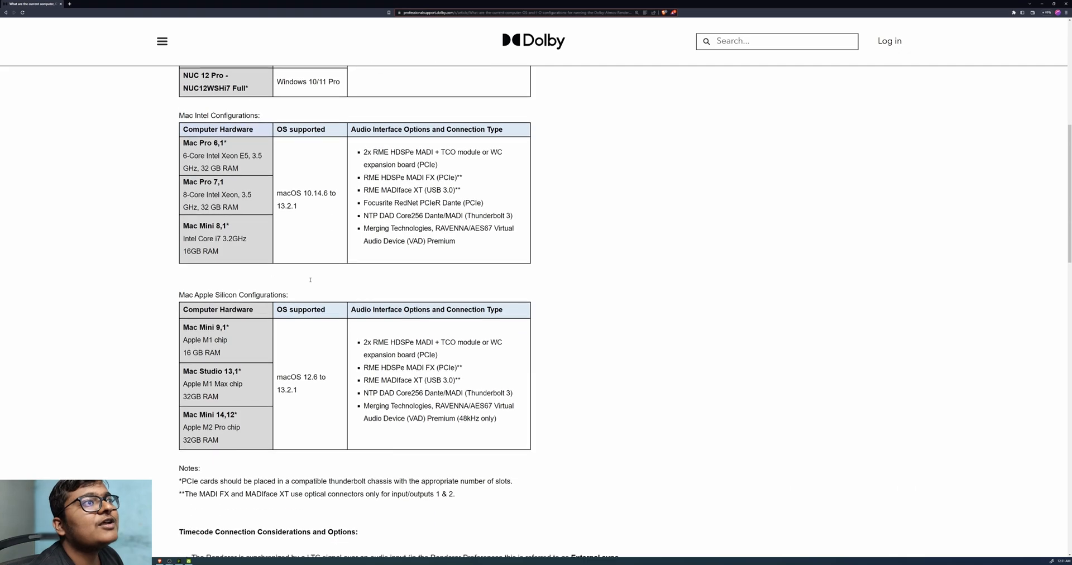
{"action": "scroll", "scroll_direction": "up", "scroll_amount": 3}
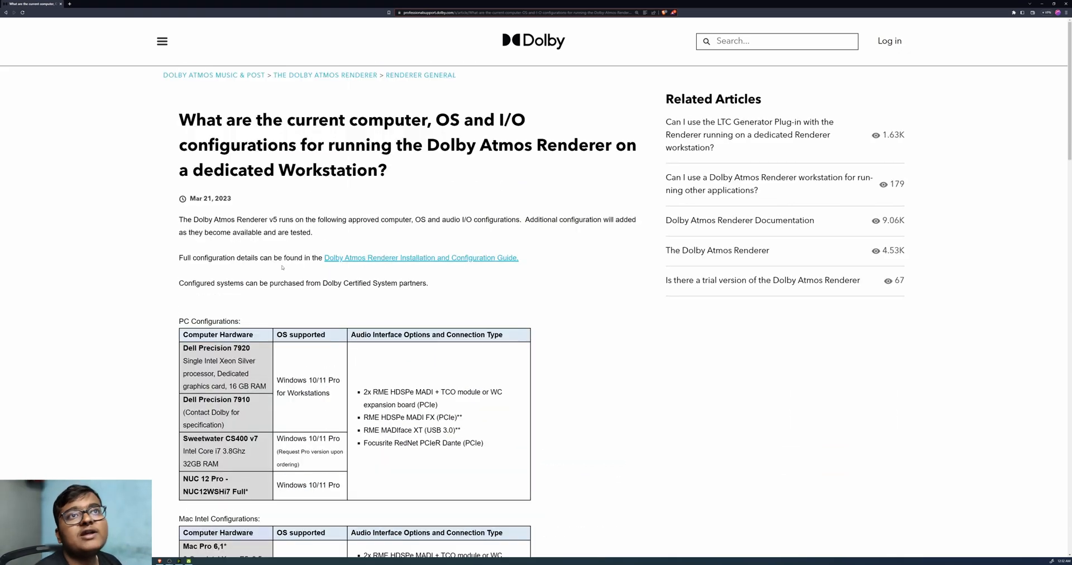